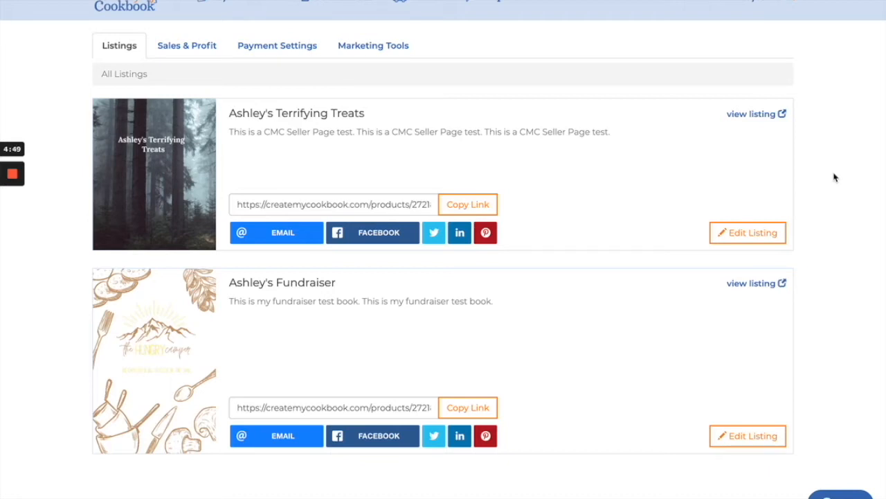
pyautogui.click(468, 204)
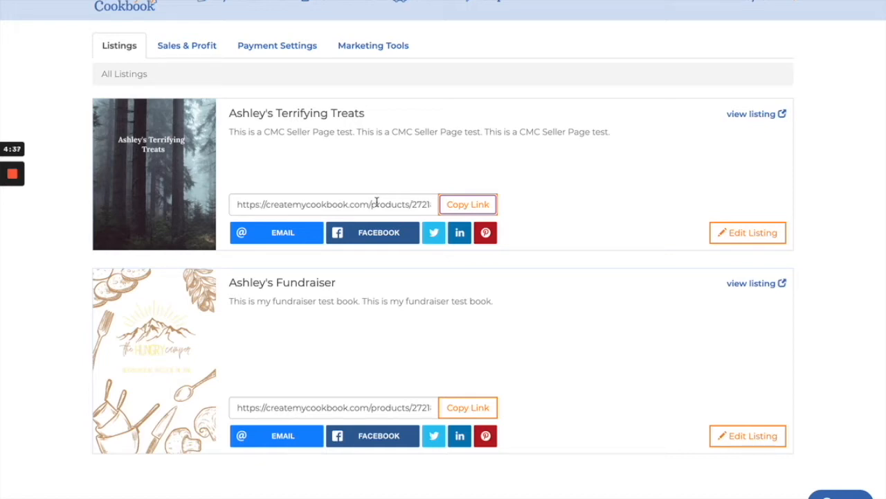
pyautogui.moveTo(580, 215)
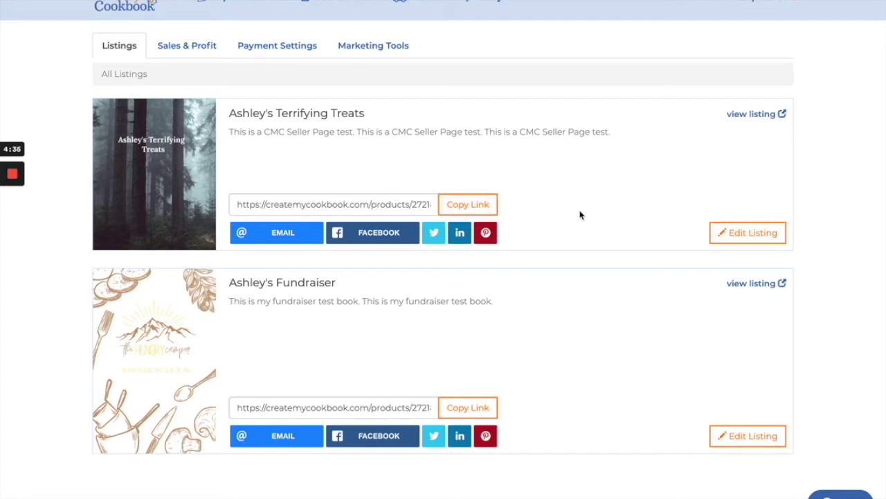
pyautogui.moveTo(366, 236)
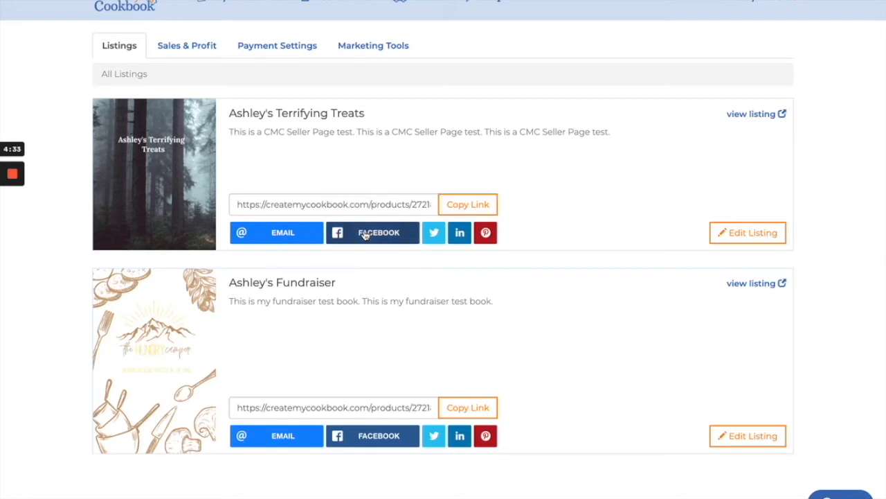
pyautogui.moveTo(460, 232)
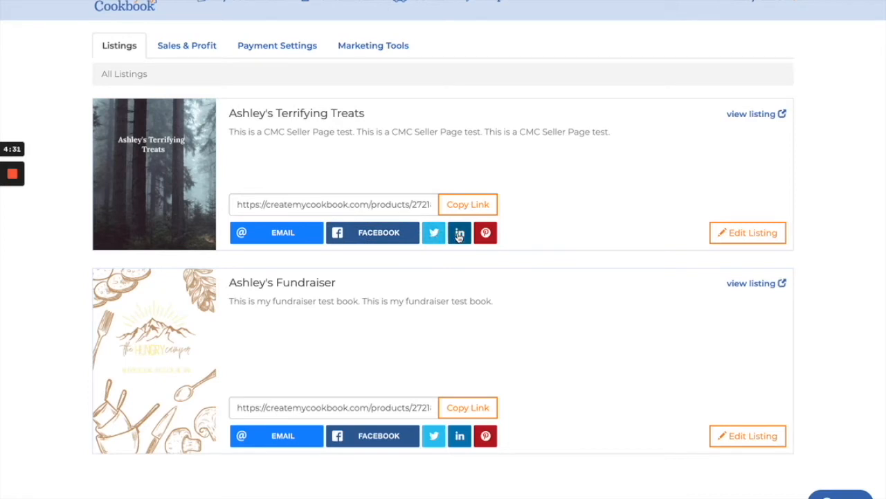
pyautogui.moveTo(504, 241)
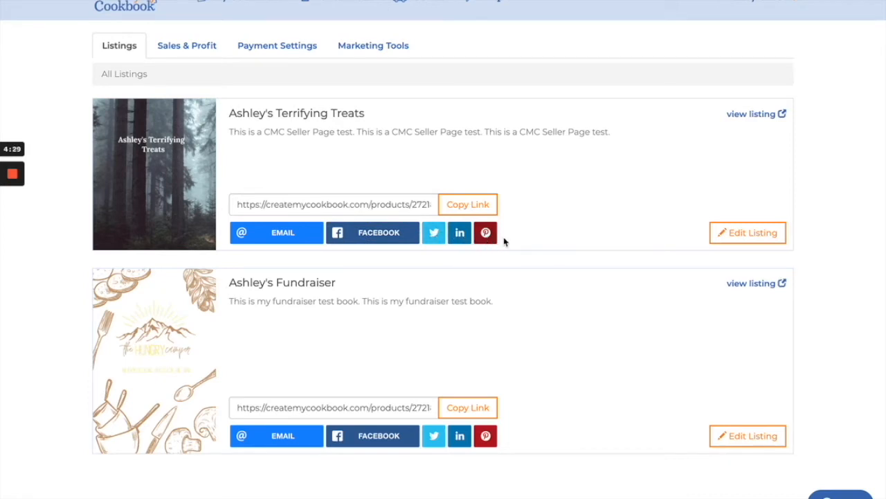
pyautogui.moveTo(92, 175)
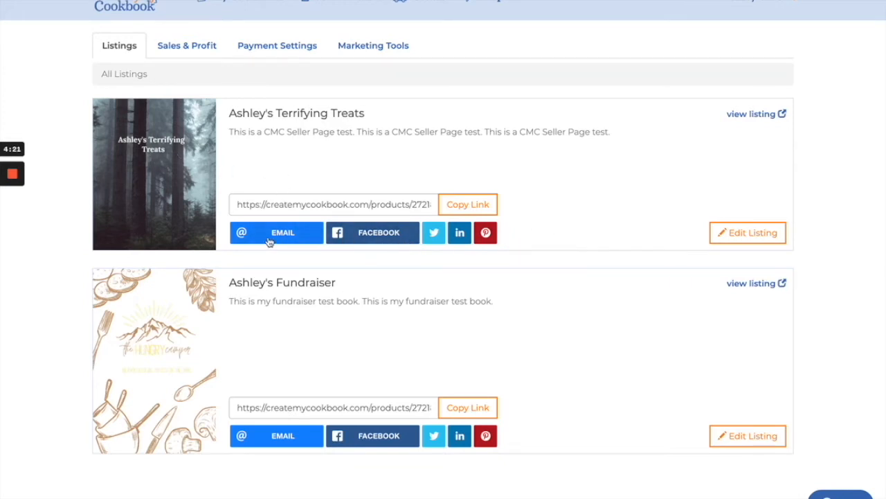
pyautogui.moveTo(529, 239)
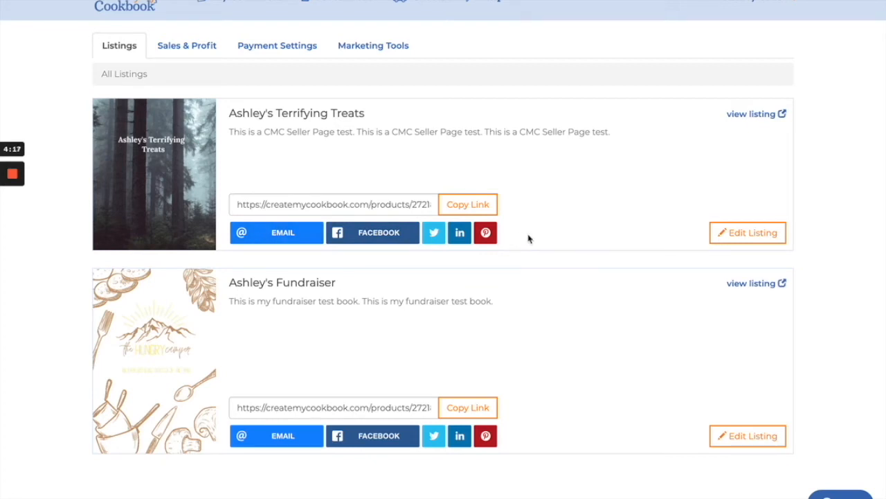
pyautogui.moveTo(240, 256)
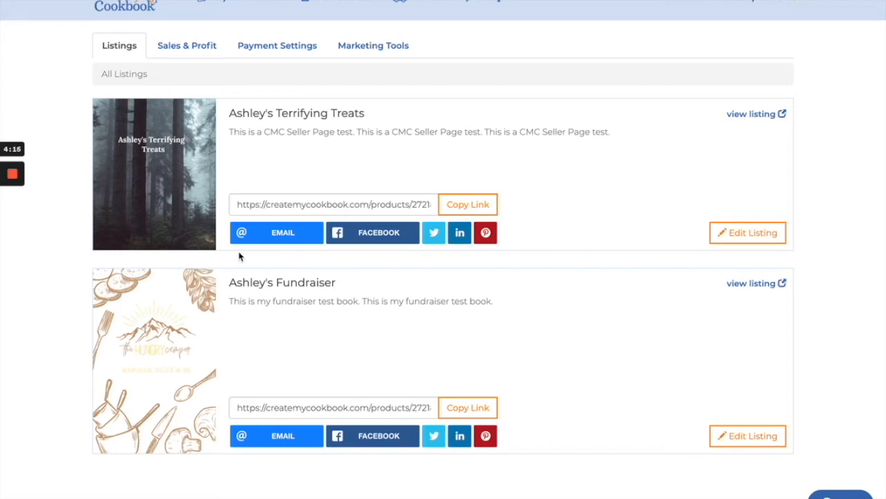
pyautogui.moveTo(521, 249)
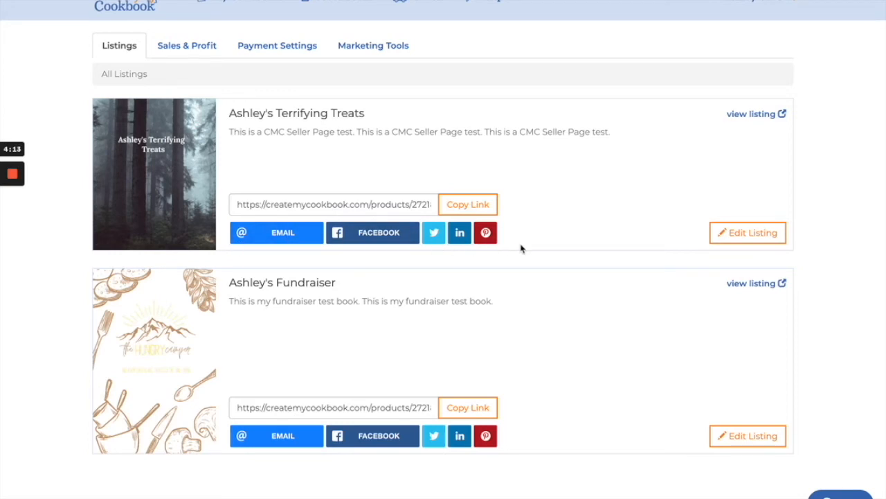
pyautogui.moveTo(586, 248)
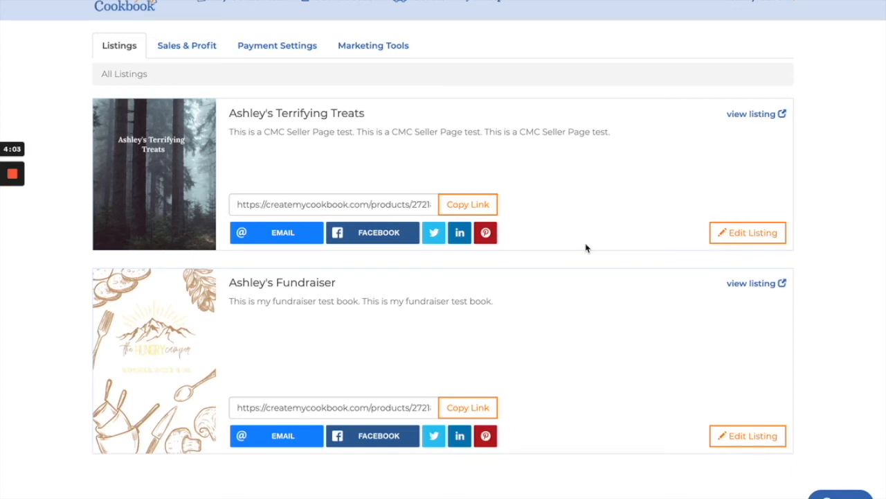
pyautogui.moveTo(312, 225)
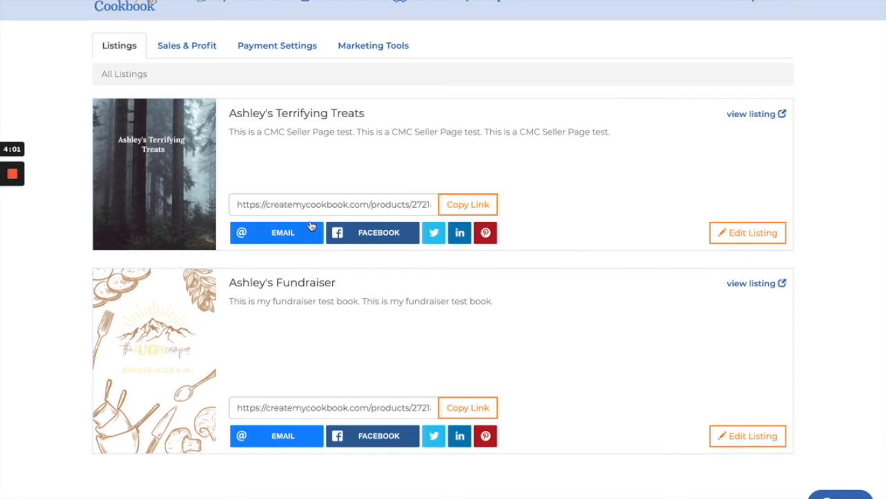
pyautogui.moveTo(568, 237)
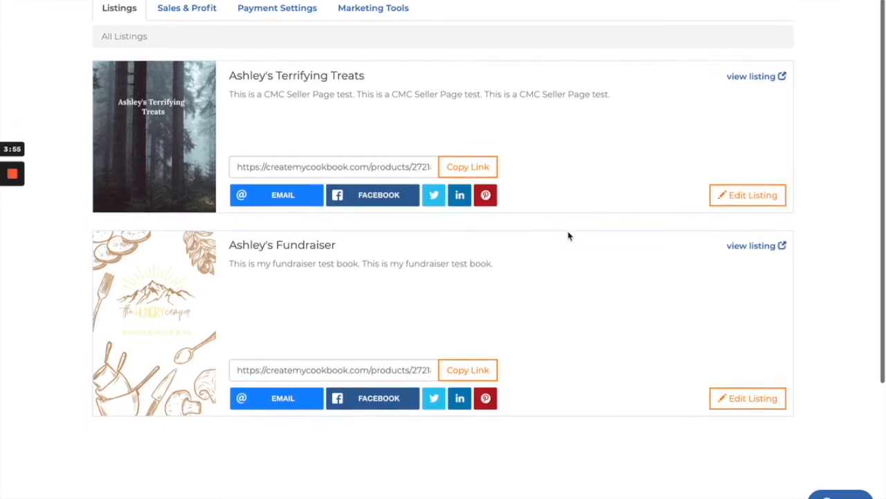
pyautogui.scroll(3)
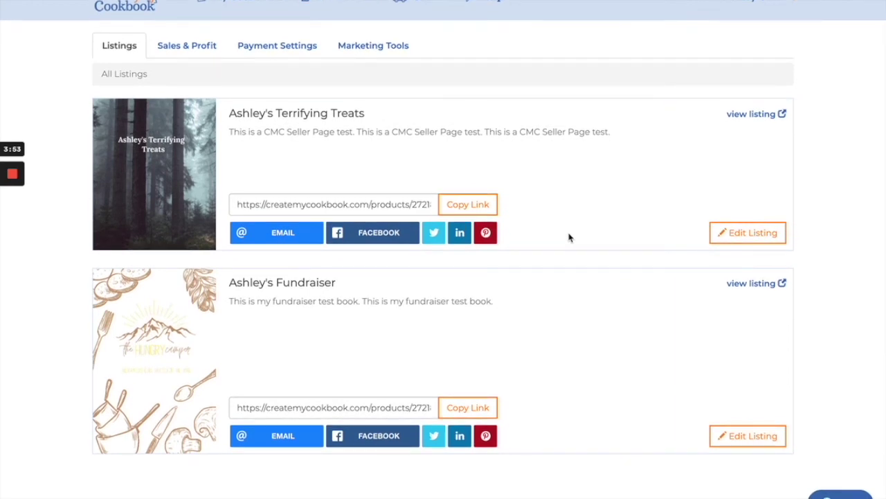